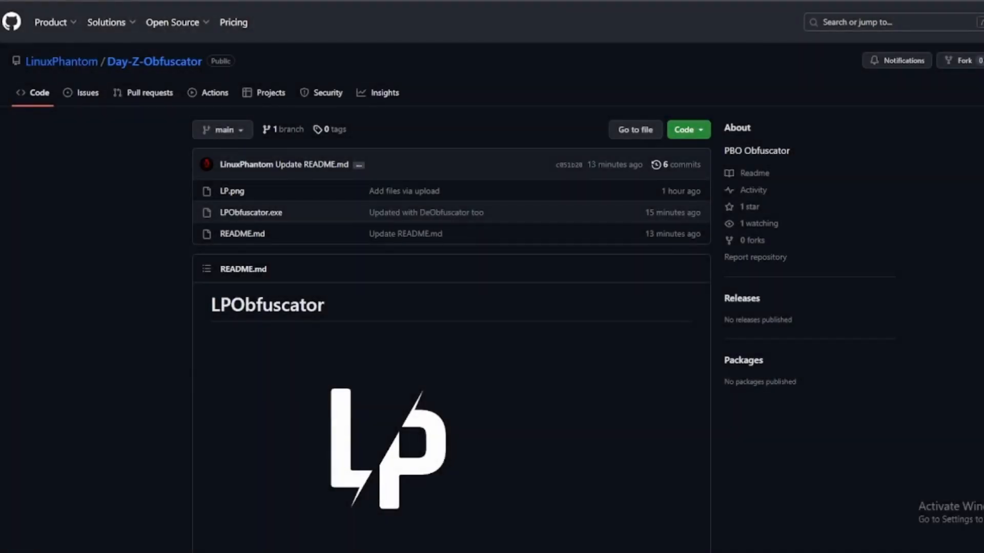
Step: Launch LPObfuscator.exe from the desktop
scroll("down", 3)
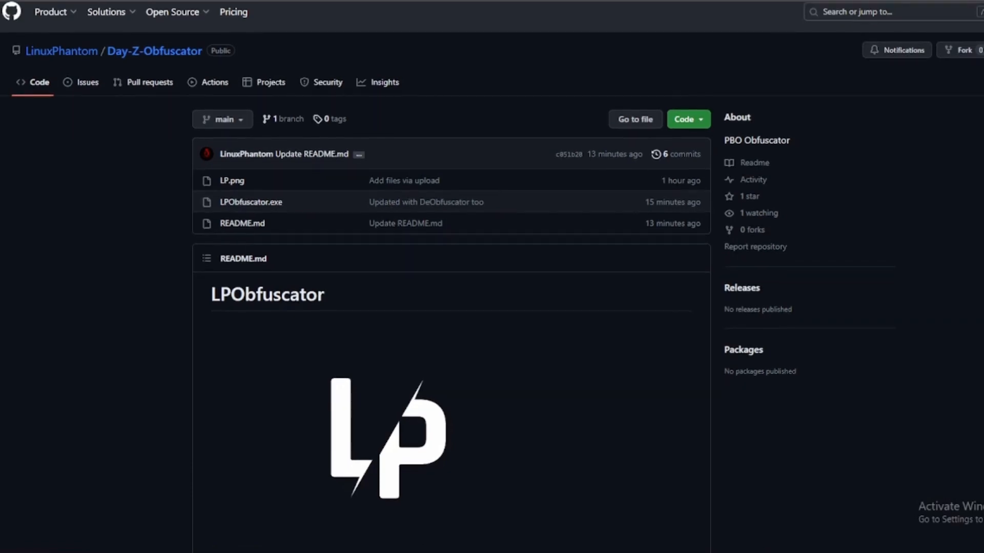
scroll("down", 3)
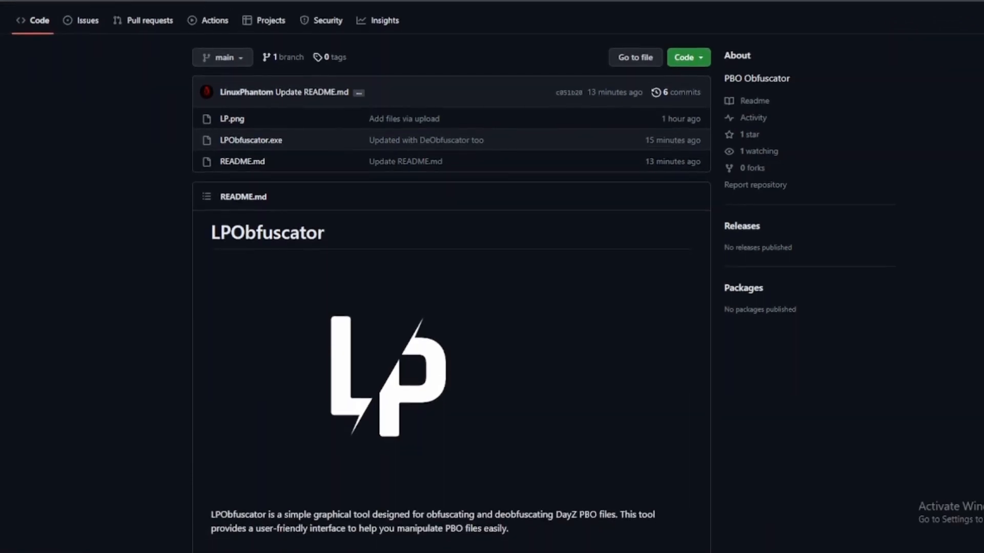
scroll("down", 3)
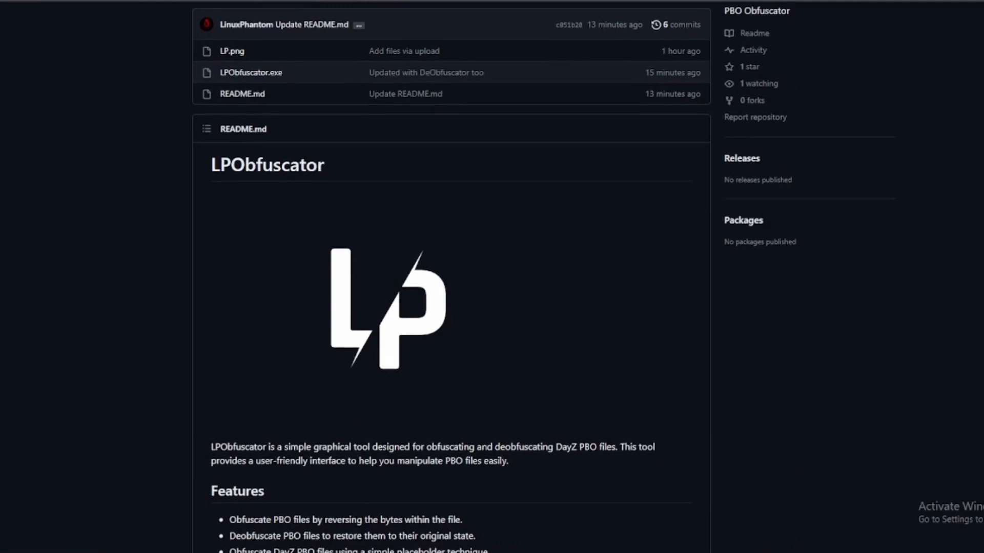
scroll("down", 3)
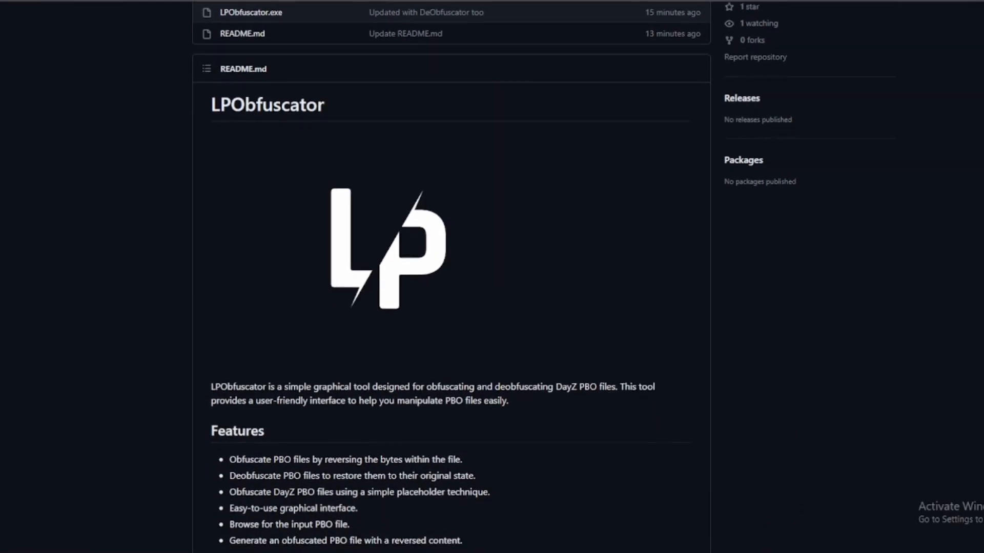
scroll("down", 3)
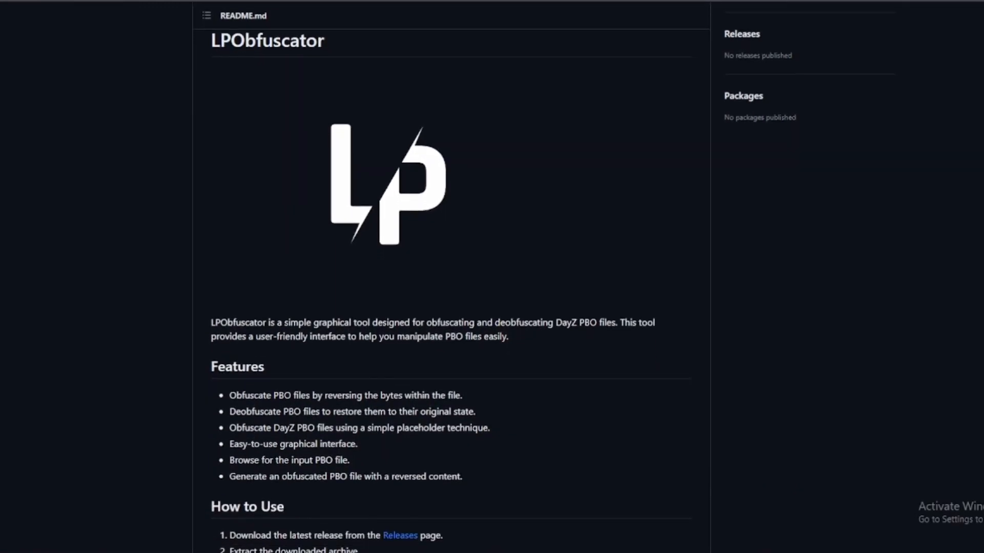
scroll("down", 3)
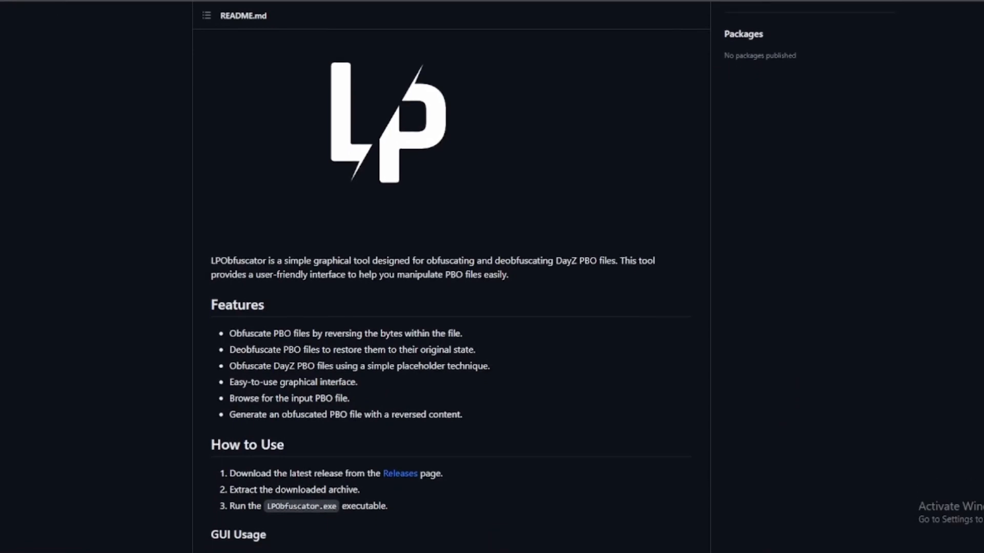
scroll("down", 3)
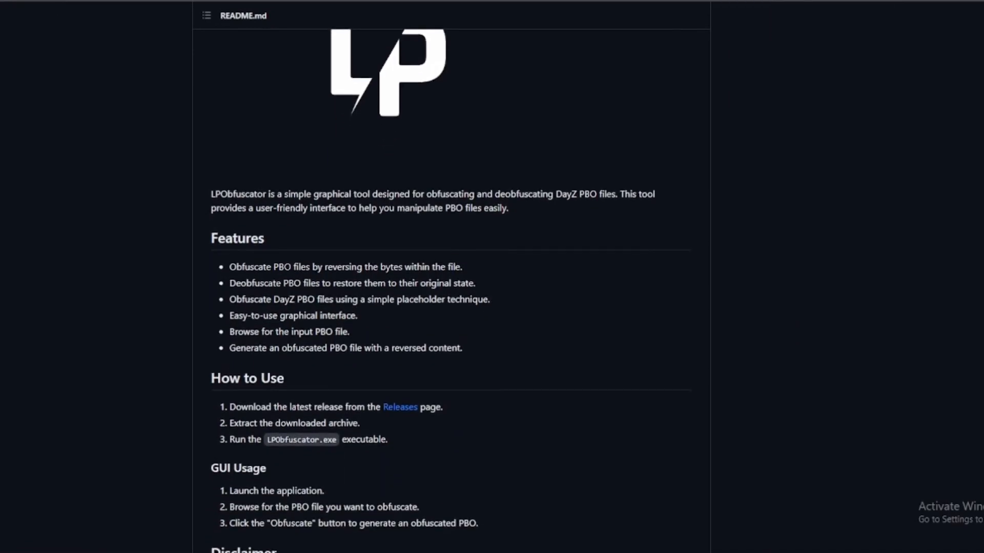
scroll("down", 3)
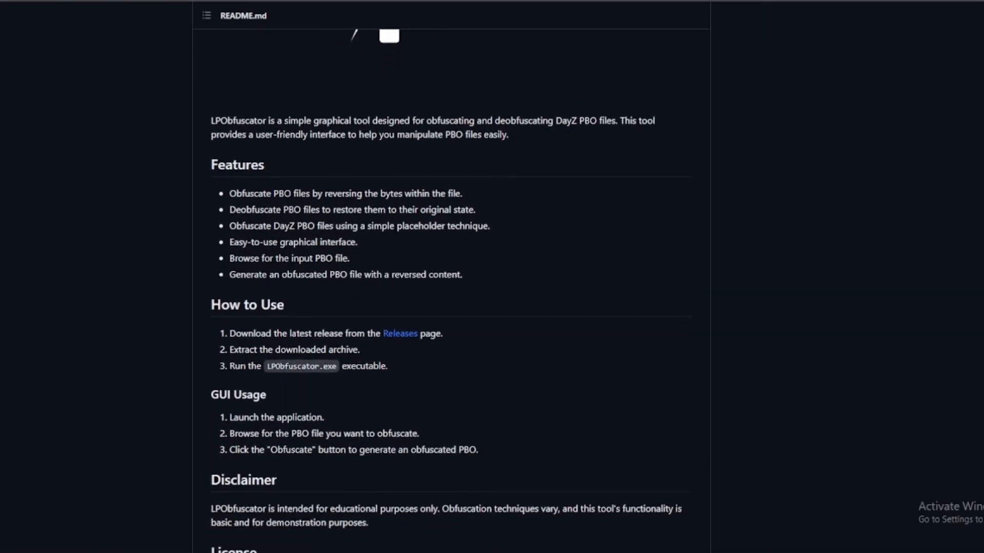
scroll("down", 3)
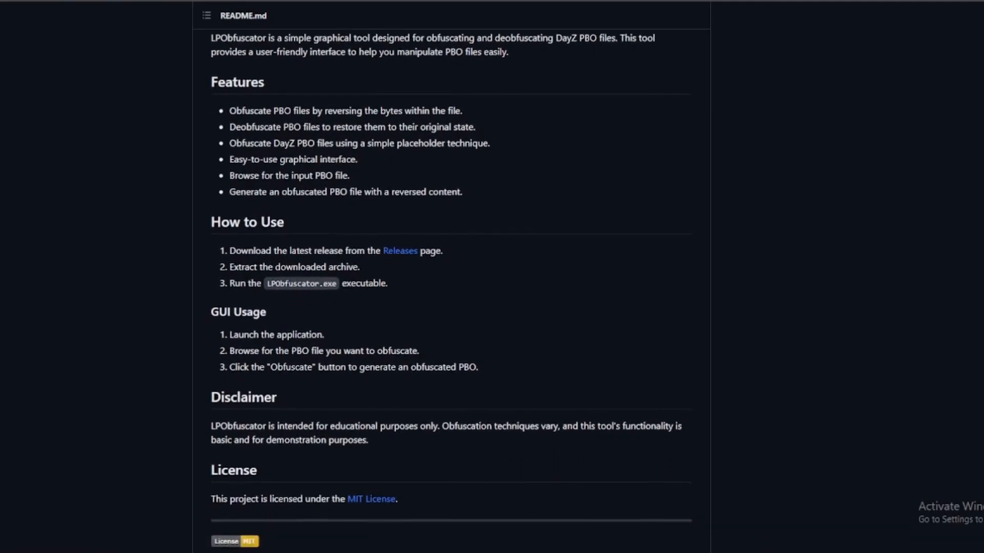
scroll("down", 3)
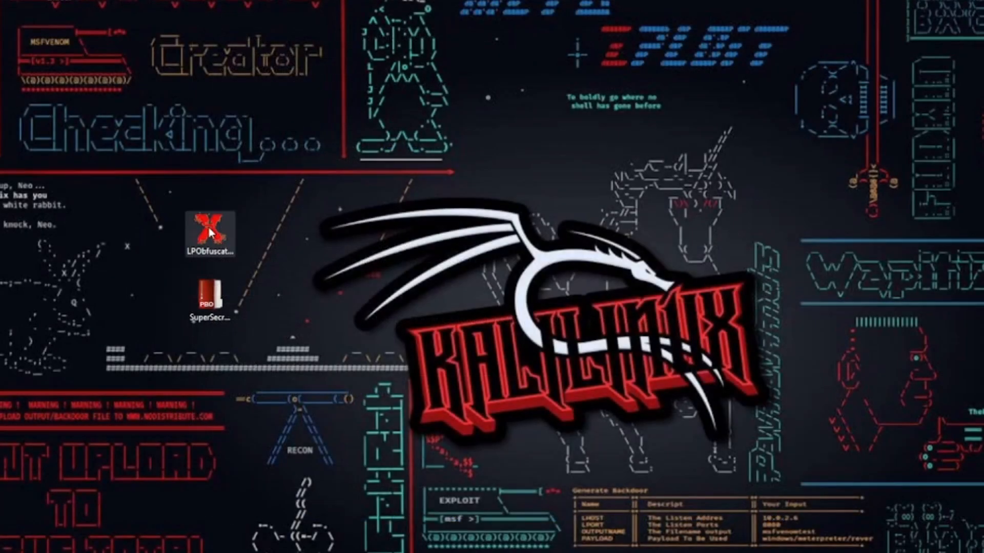
left_click(210, 235)
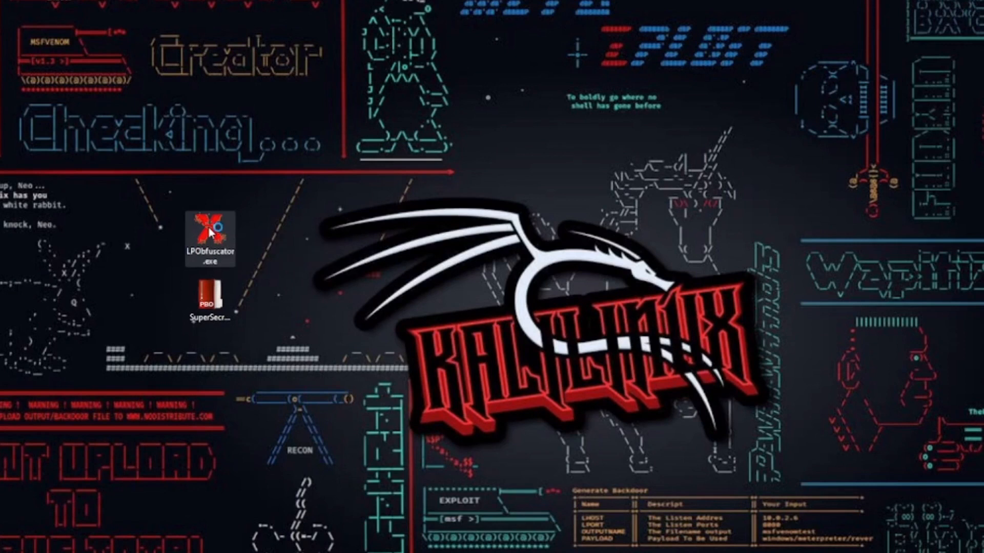
double_click(209, 229)
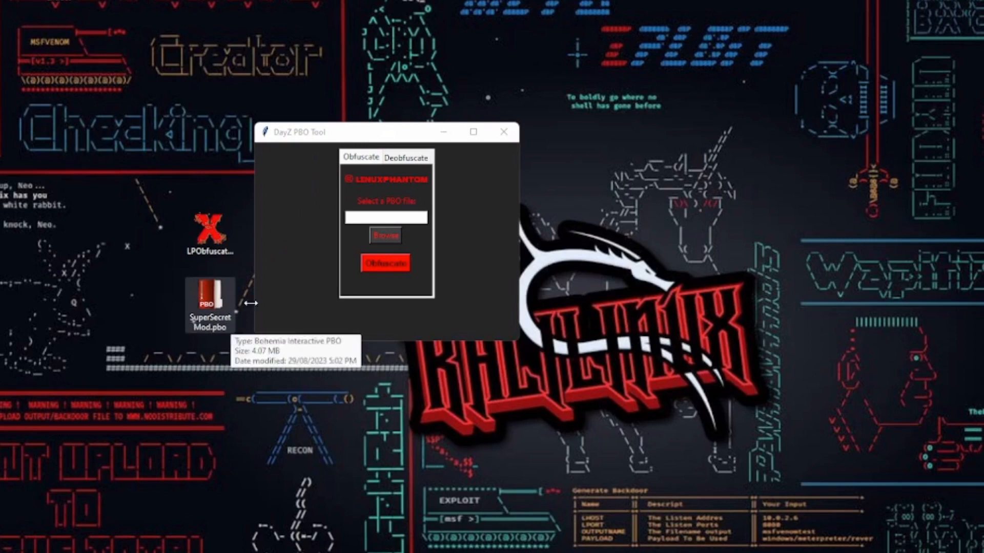
Step: Load SuperSecretMod.pbo from the Desktop as the input file
left_click(385, 236)
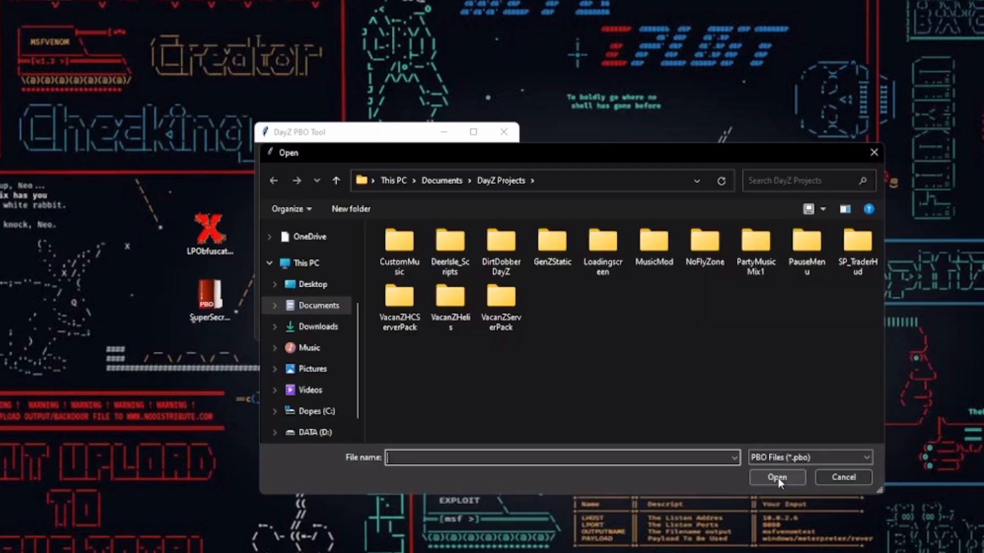
left_click(312, 284)
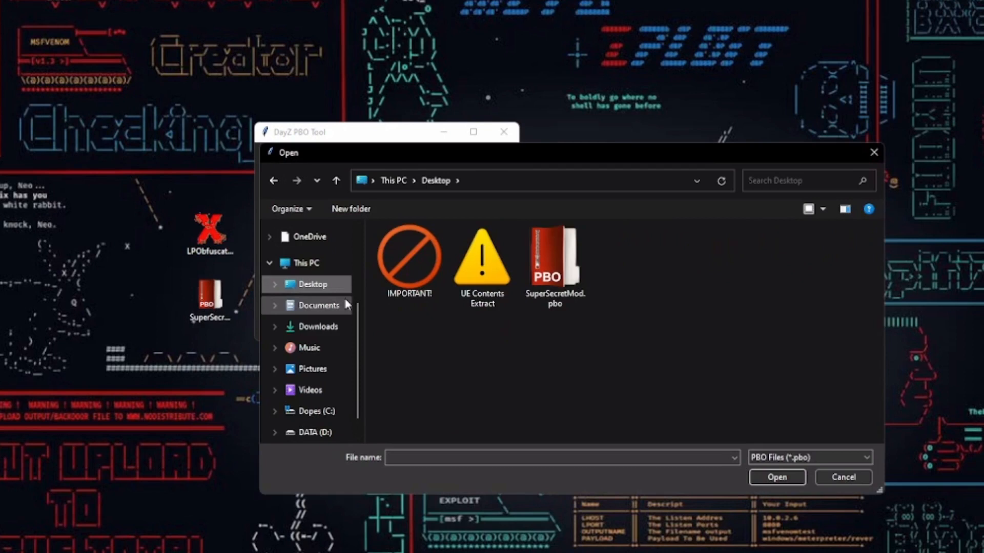
left_click(554, 260)
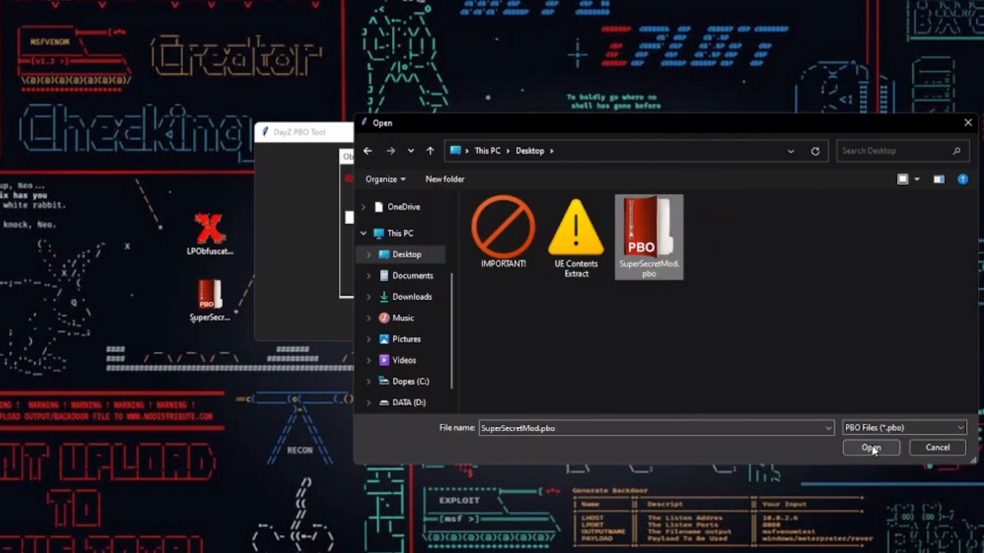
left_click(869, 448)
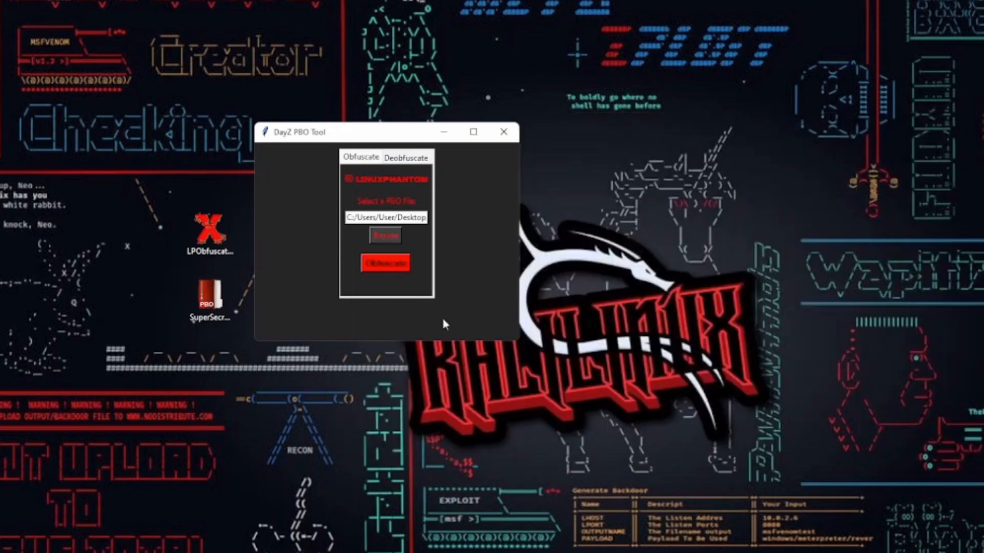
Step: Obfuscate SuperSecretMod.pbo, dismiss PBO Manager's corrupted-file error, and switch to Deobfuscate
left_click(386, 262)
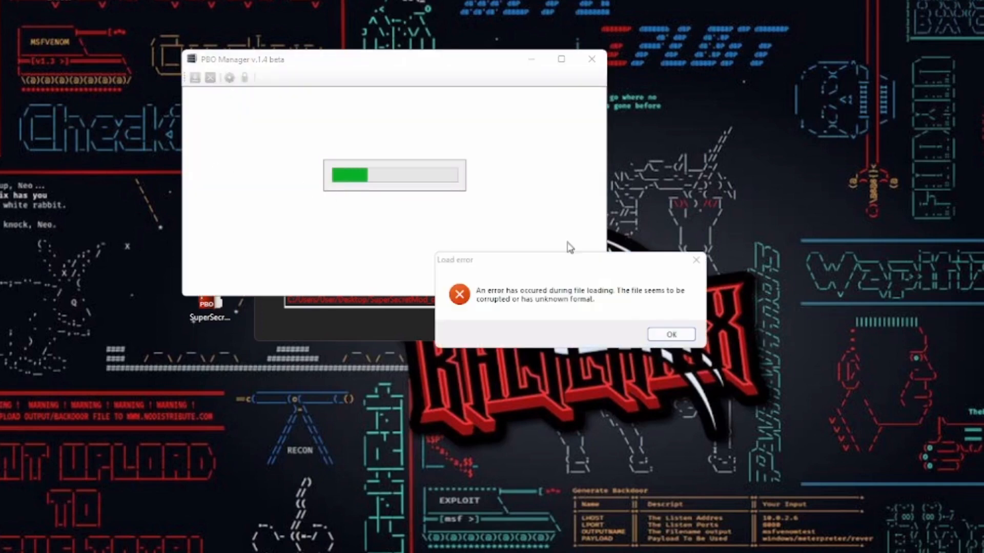
left_click(670, 334)
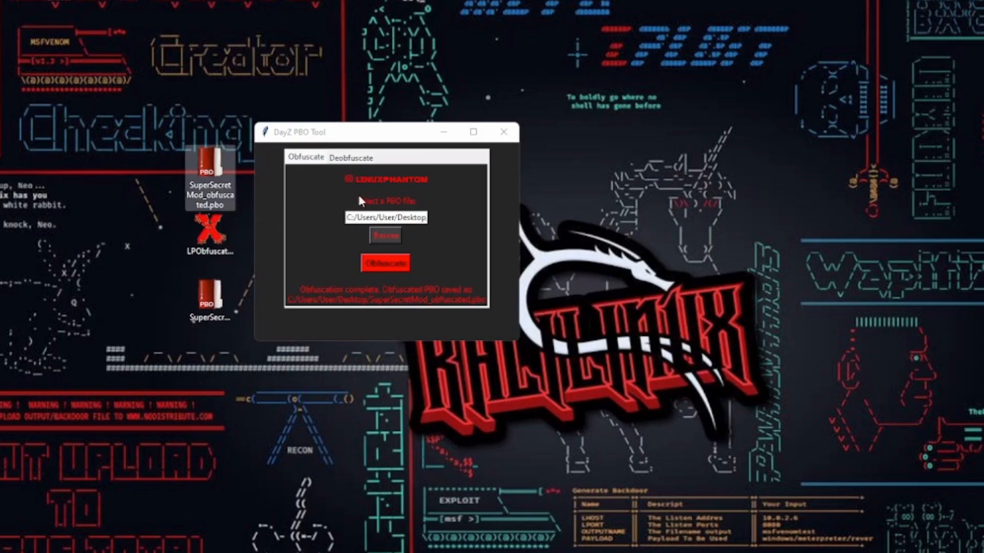
left_click(351, 157)
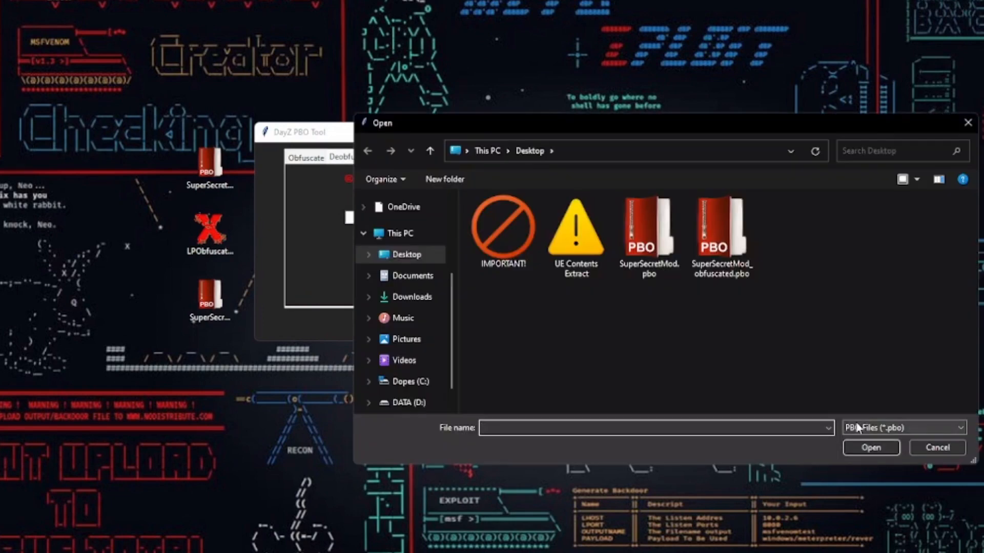
Step: Deobfuscate SuperSecretMod_obfuscated.pbo, confirm the output opens in PBO Manager, then close it
left_click(722, 235)
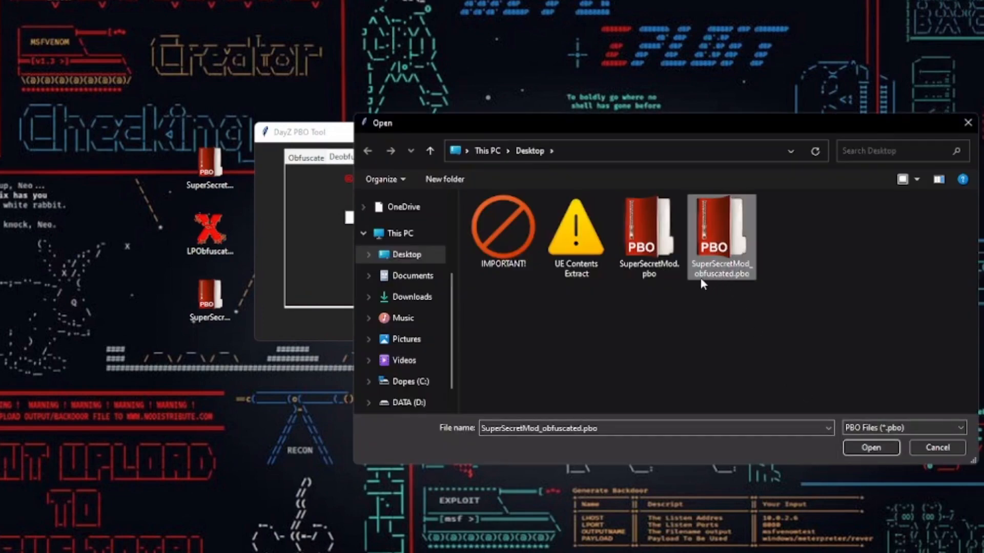
left_click(869, 447)
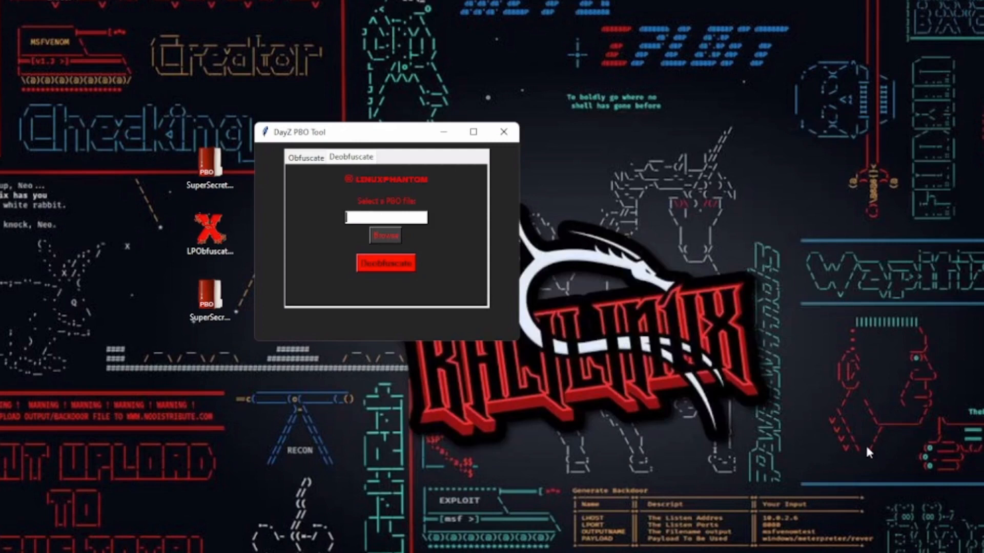
left_click(385, 263)
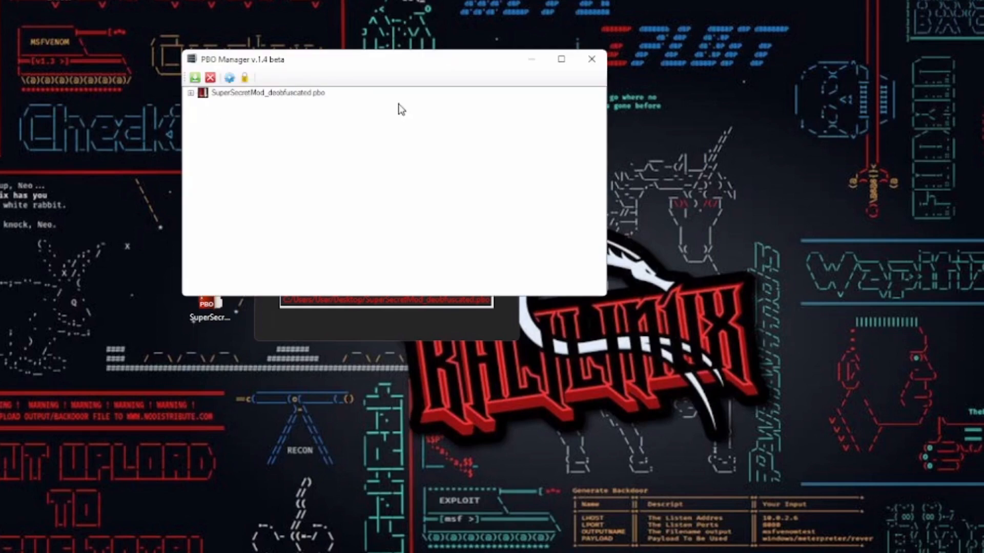
left_click(191, 92)
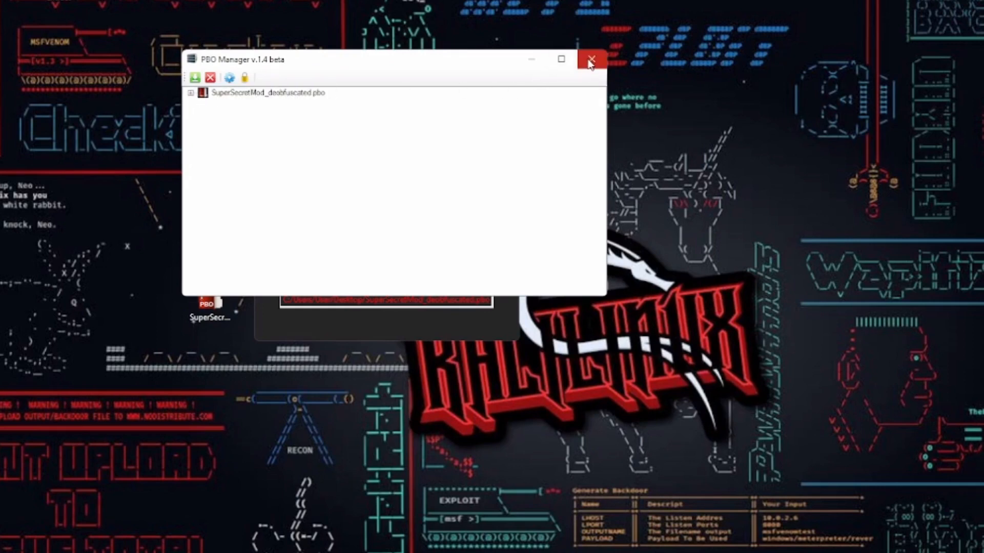
left_click(589, 59)
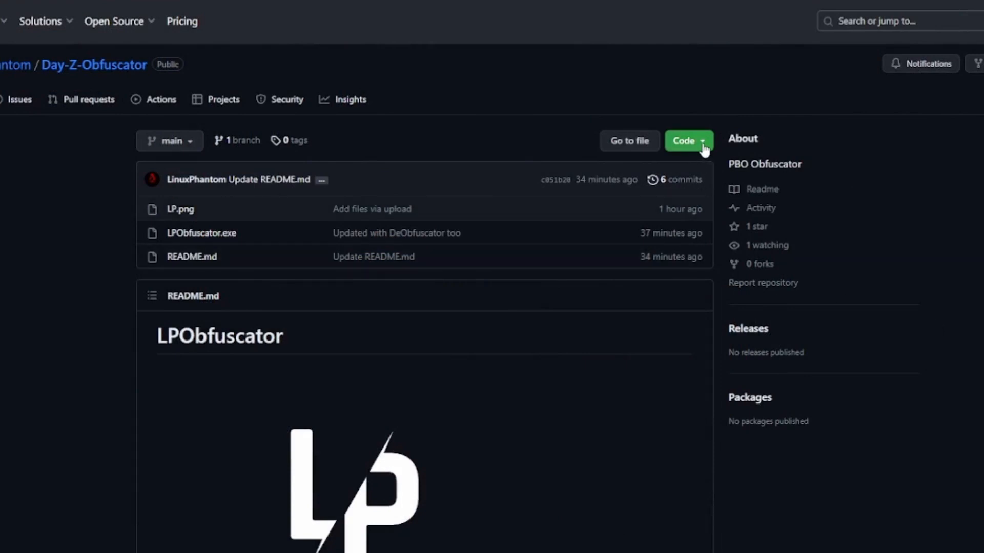
Step: Download the Day-Z-Obfuscator repository as a ZIP from the Code menu
left_click(684, 140)
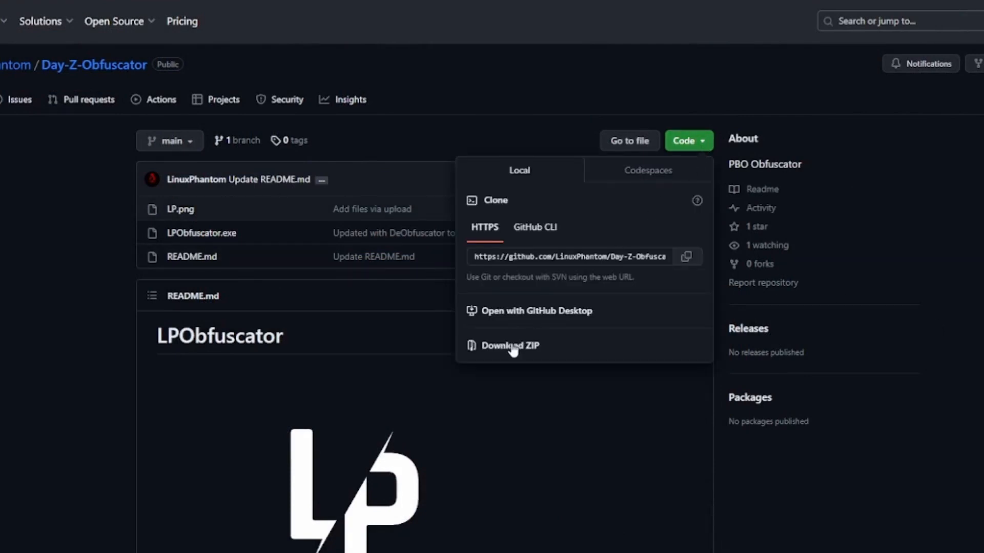
left_click(510, 346)
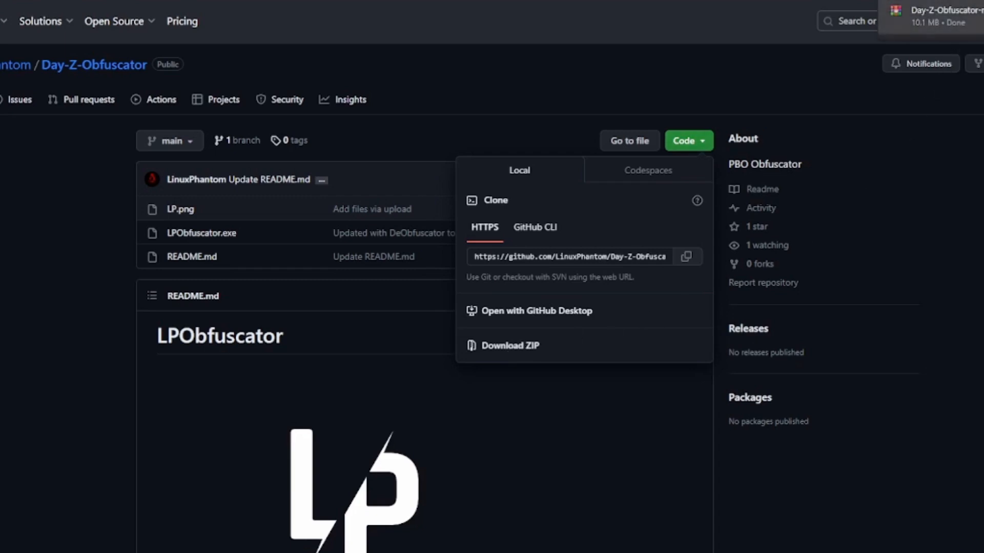
left_click(509, 345)
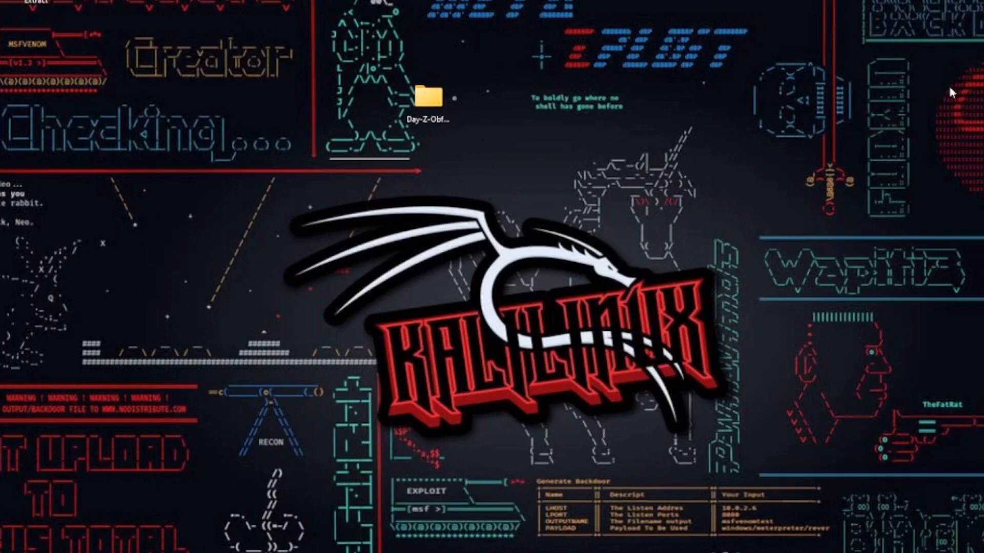
Step: Open the Day-Z-Obfuscator-main folder and launch LPObfuscator.exe from it
double_click(427, 96)
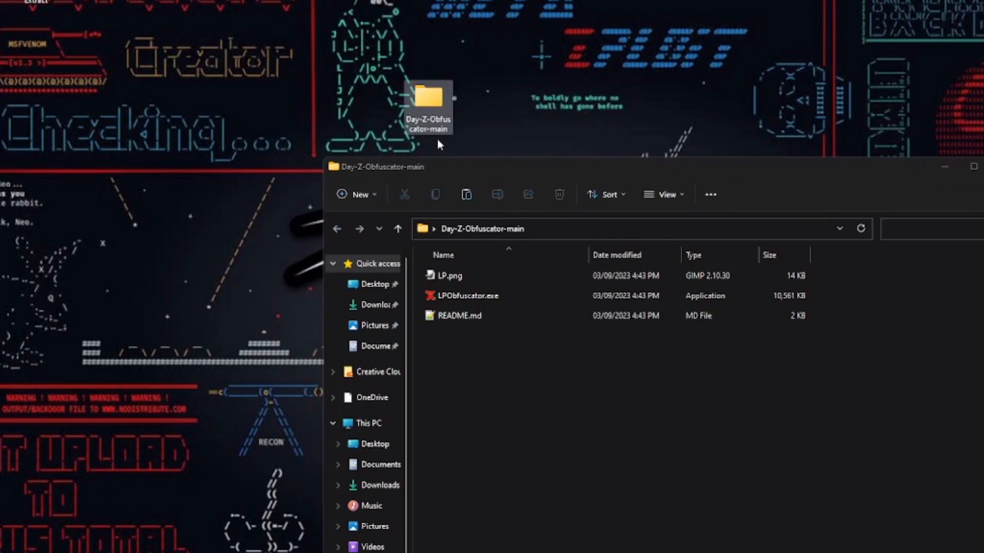
double_click(468, 296)
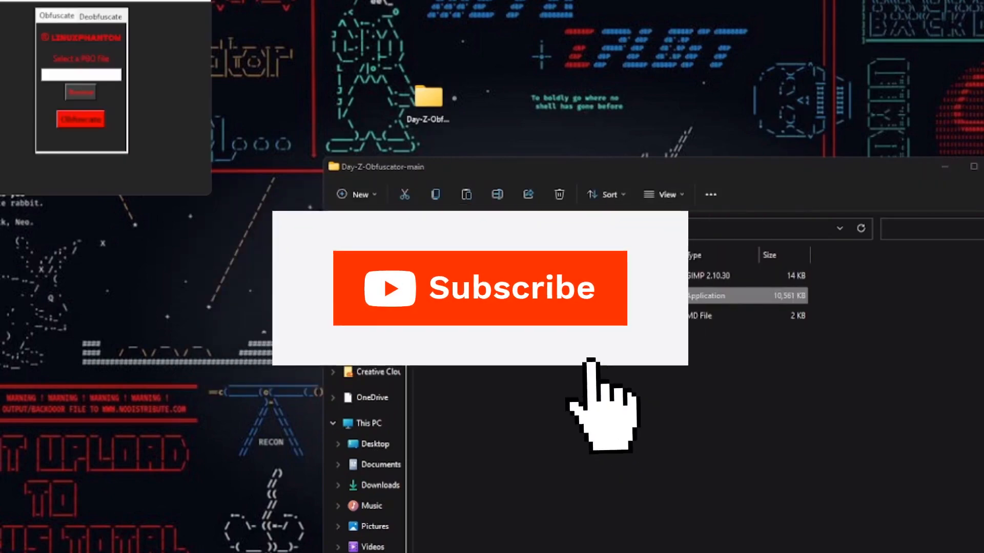